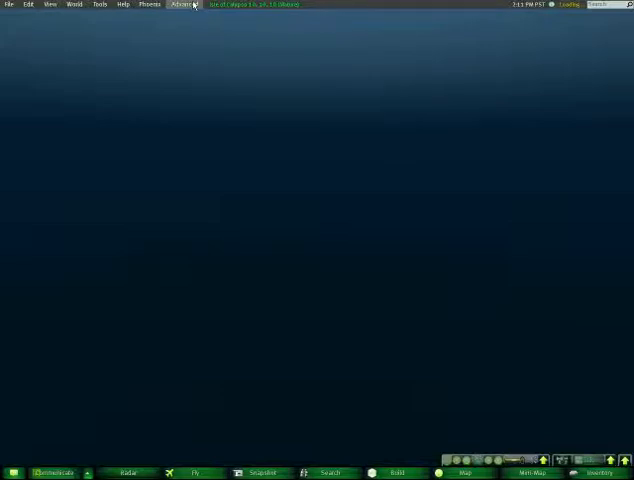
# Bring up the viewer's Preferences from the Edit menu
pyautogui.click(184, 6)
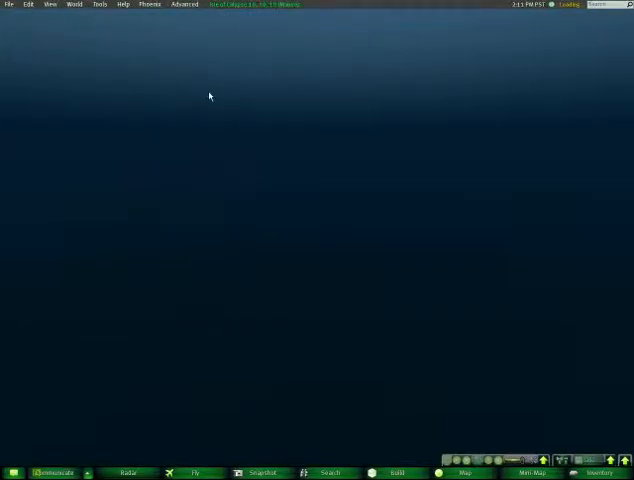
pyautogui.click(28, 4)
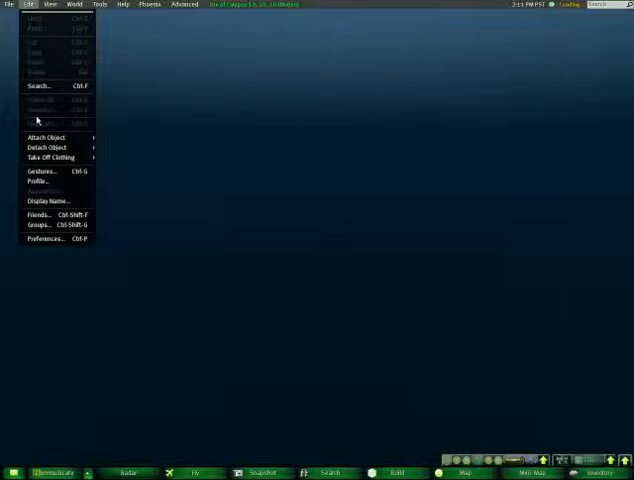
pyautogui.moveTo(44, 240)
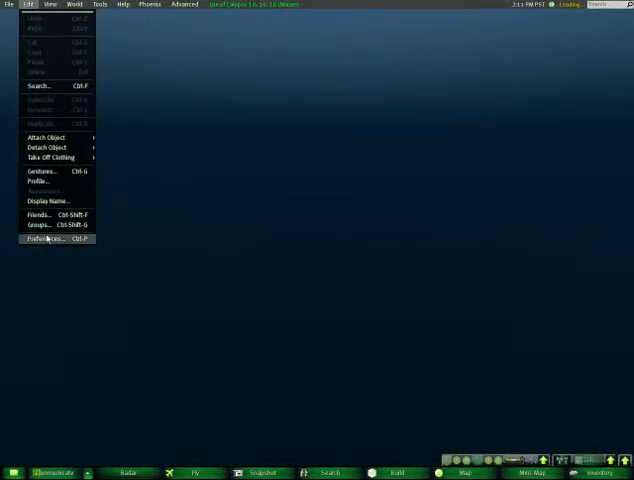
pyautogui.click(44, 240)
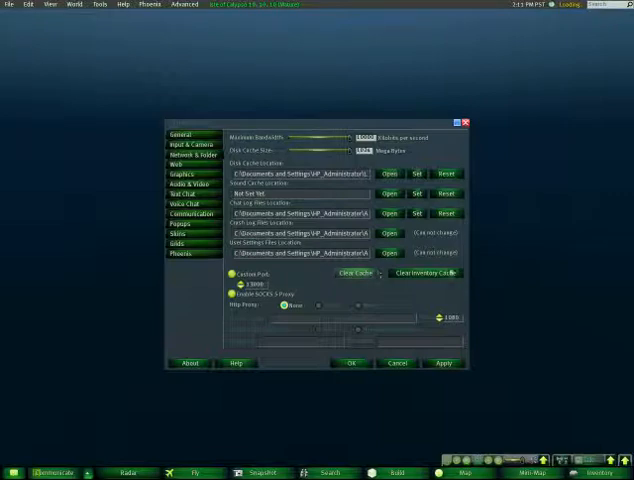
# Clear the inventory cache and confirm the notice
pyautogui.click(356, 272)
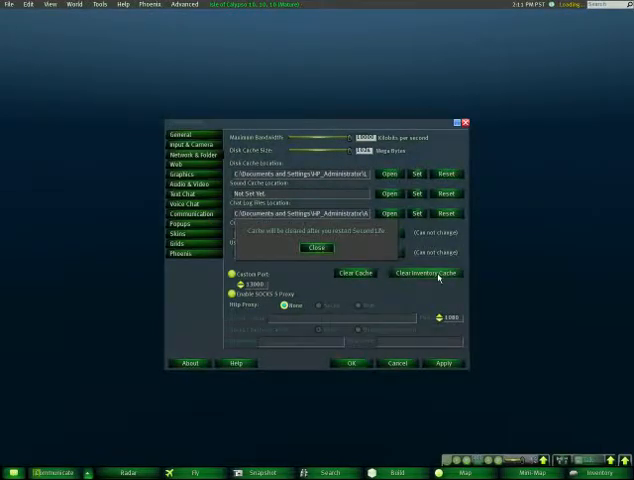
pyautogui.click(316, 248)
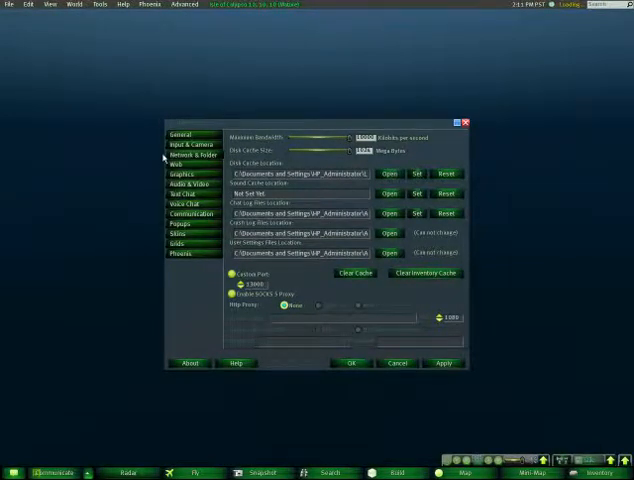
pyautogui.click(442, 364)
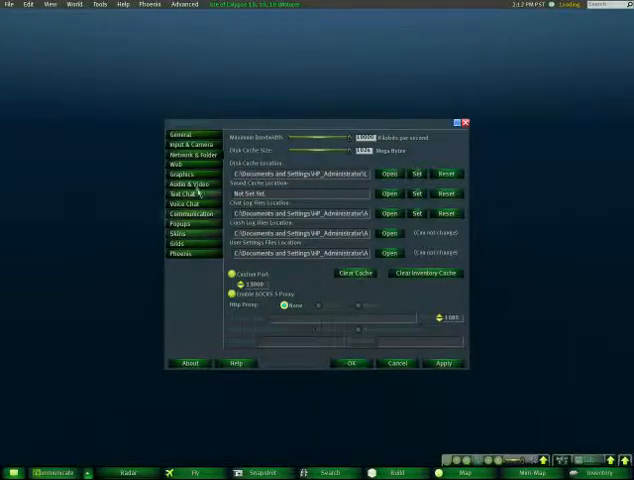
# Clear the web browser cache from the Web settings and confirm with Yes
pyautogui.click(182, 164)
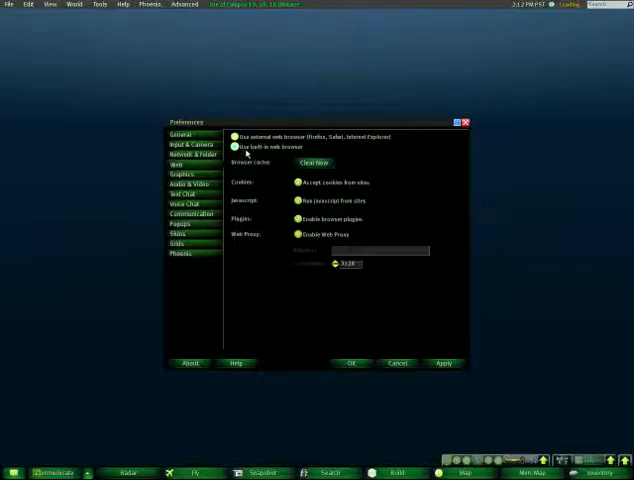
pyautogui.click(312, 162)
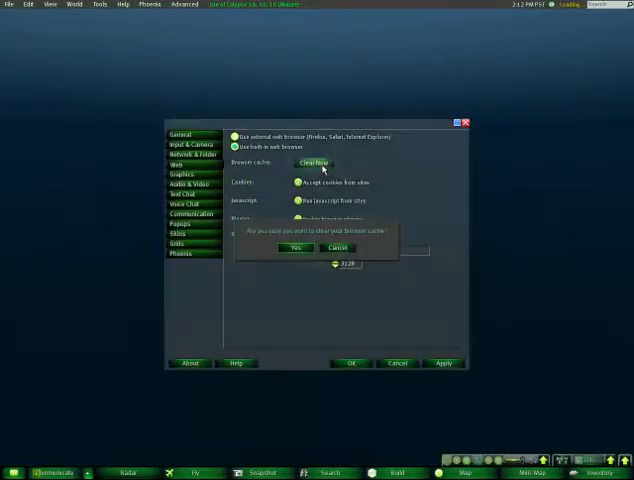
pyautogui.click(292, 246)
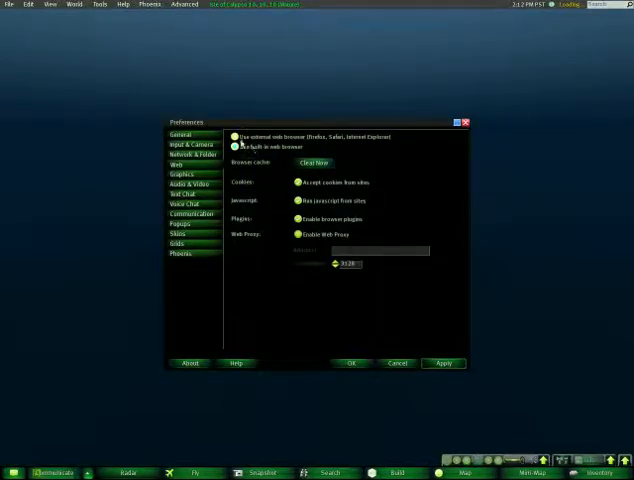
# Select Use external web browser instead of the built-in one and apply the settings
pyautogui.click(232, 148)
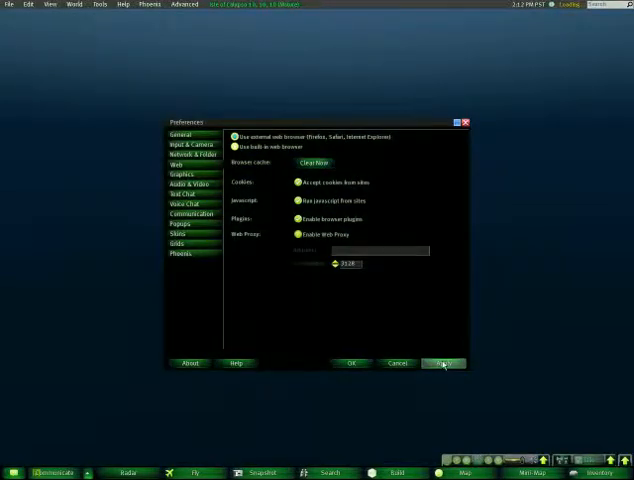
pyautogui.click(444, 364)
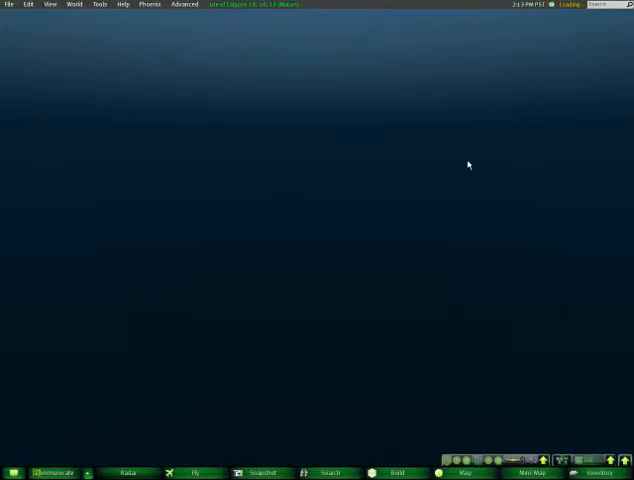
pyautogui.moveTo(438, 148)
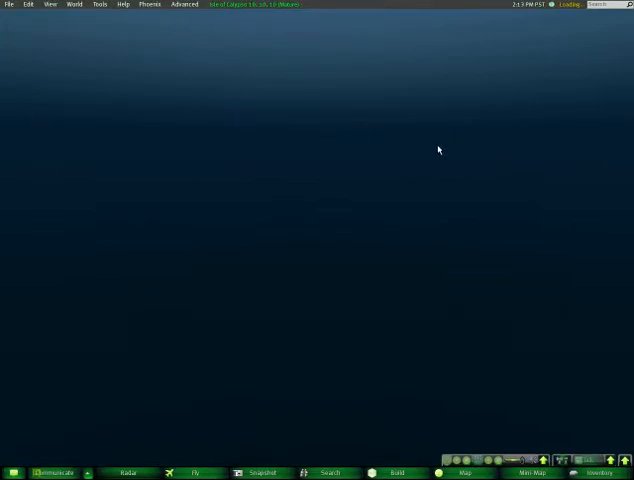